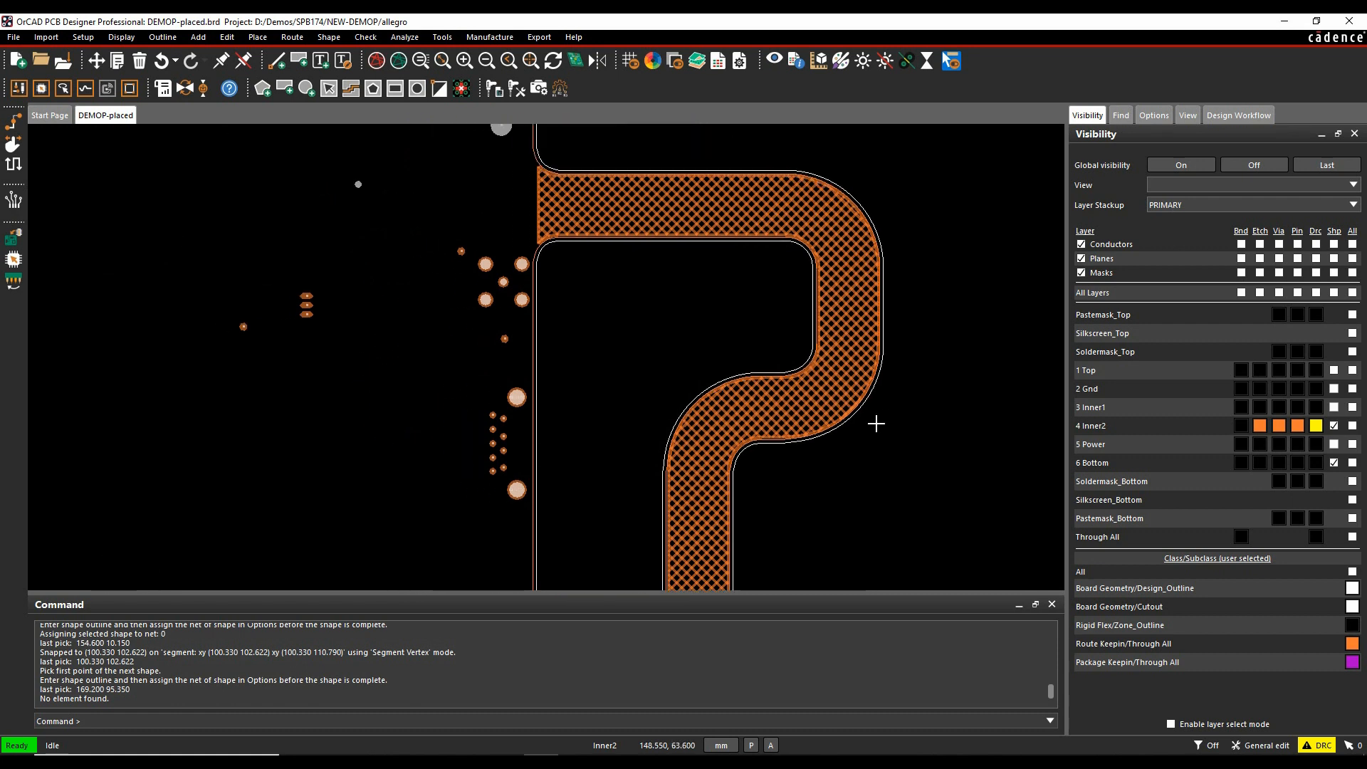
mouse_move(646, 366)
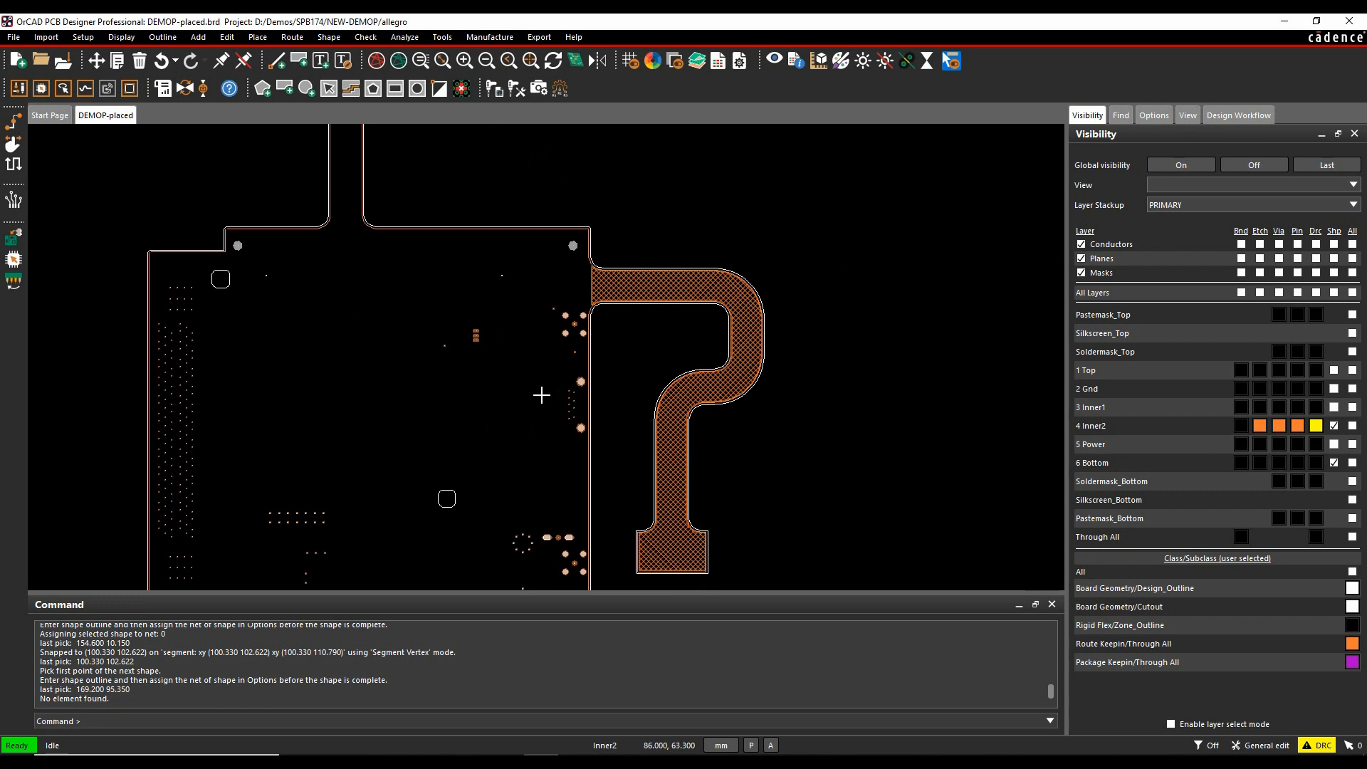
Set the global dynamic shape hatch line widths, spacing and border width to 1.000 and apply
click(329, 36)
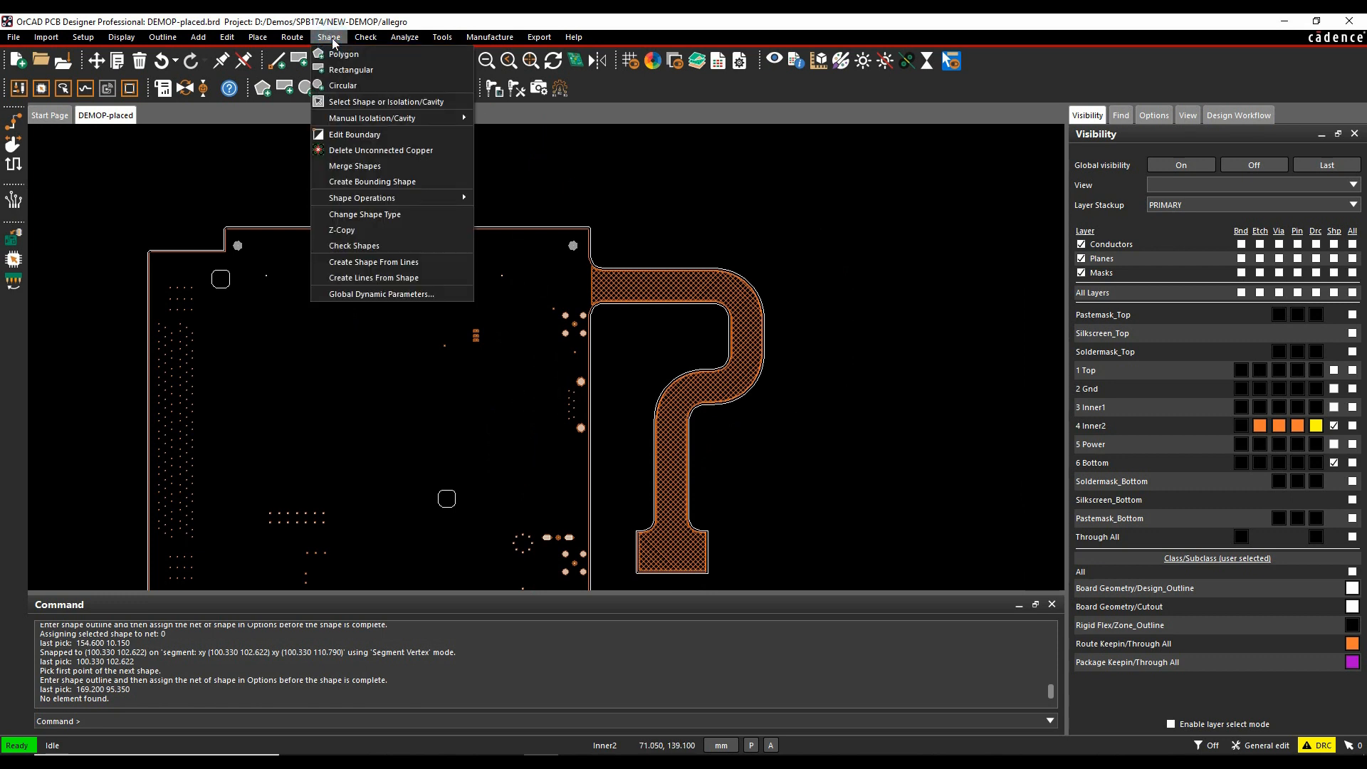
click(378, 294)
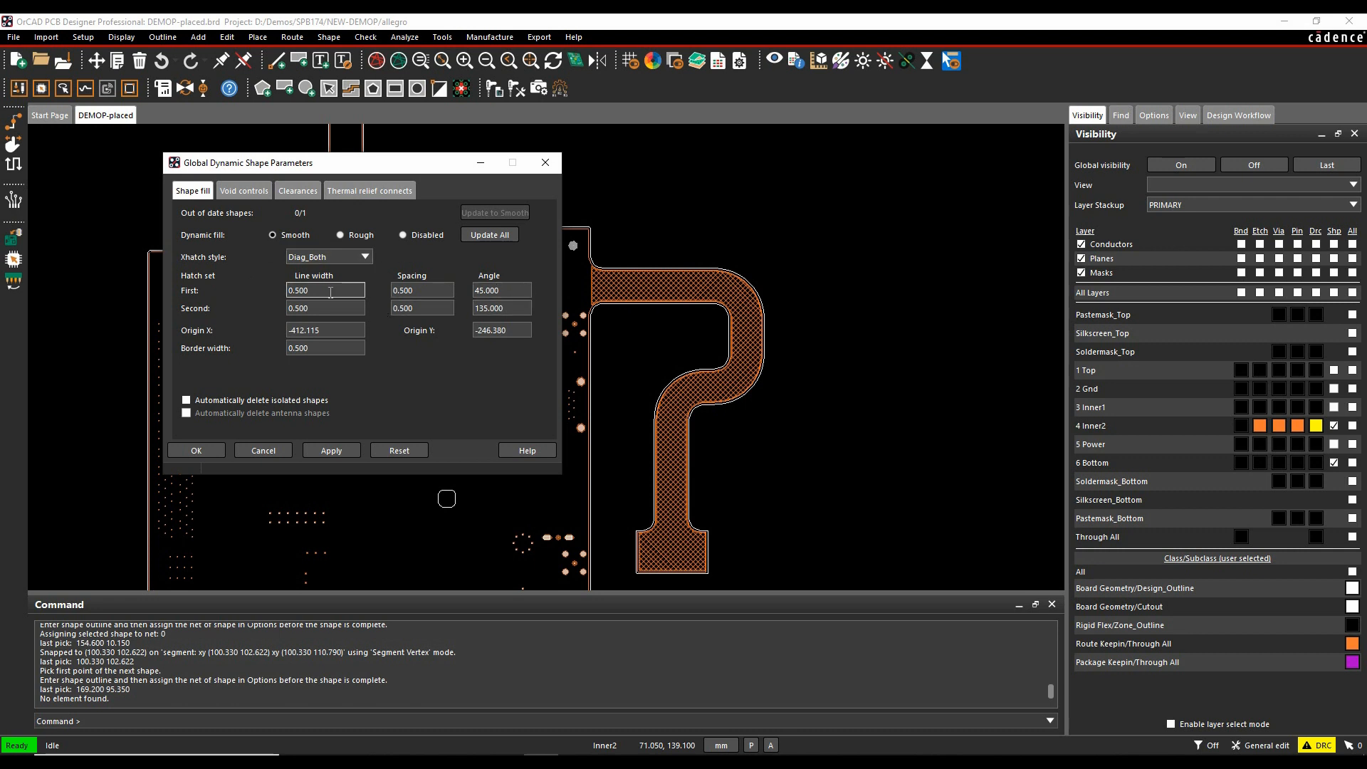
click(325, 290)
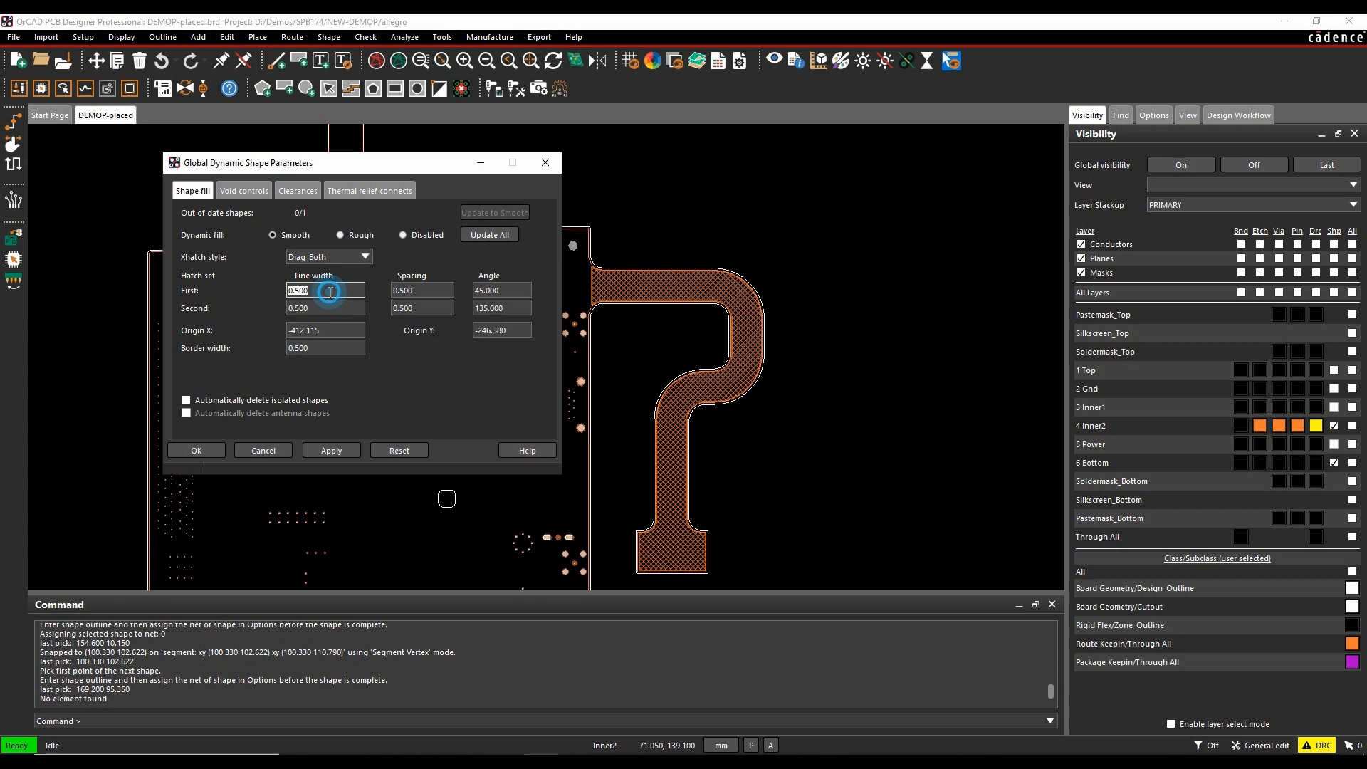
text(1.000)
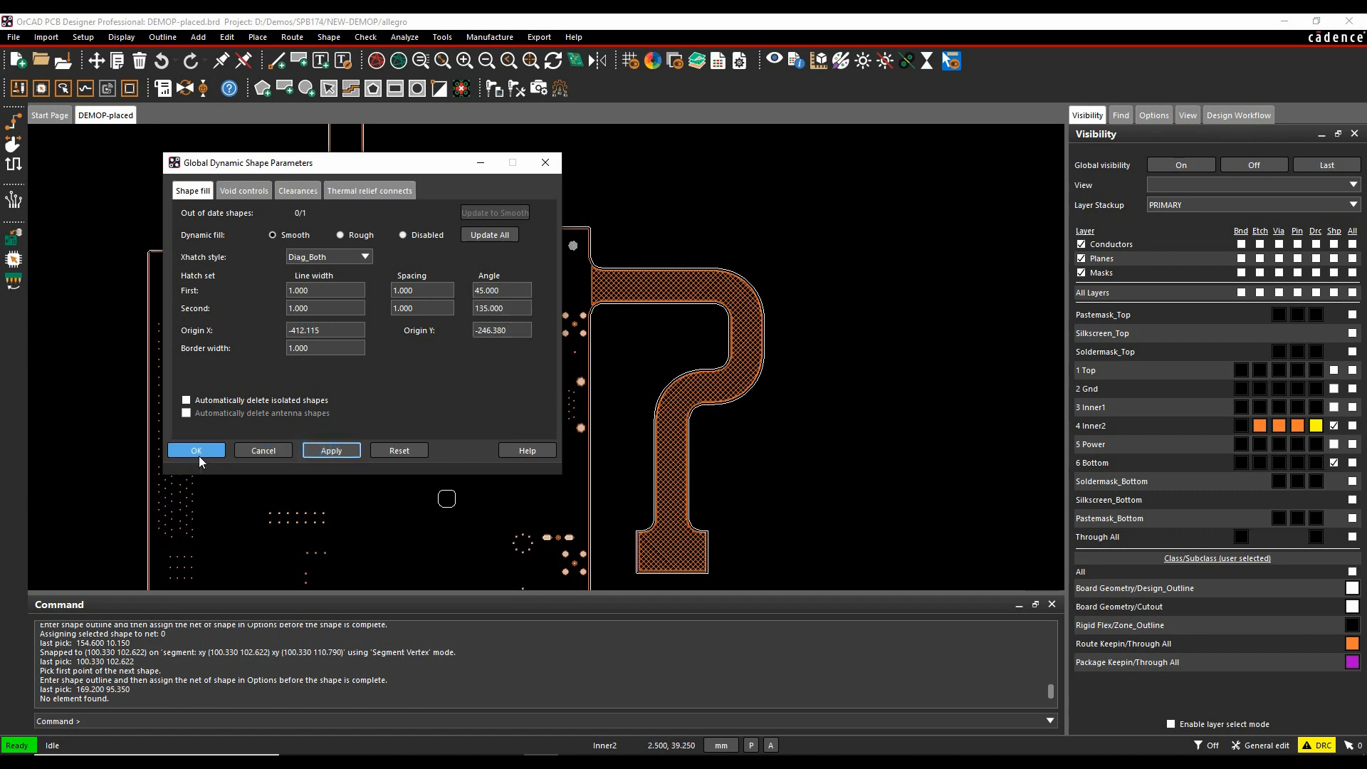
click(196, 450)
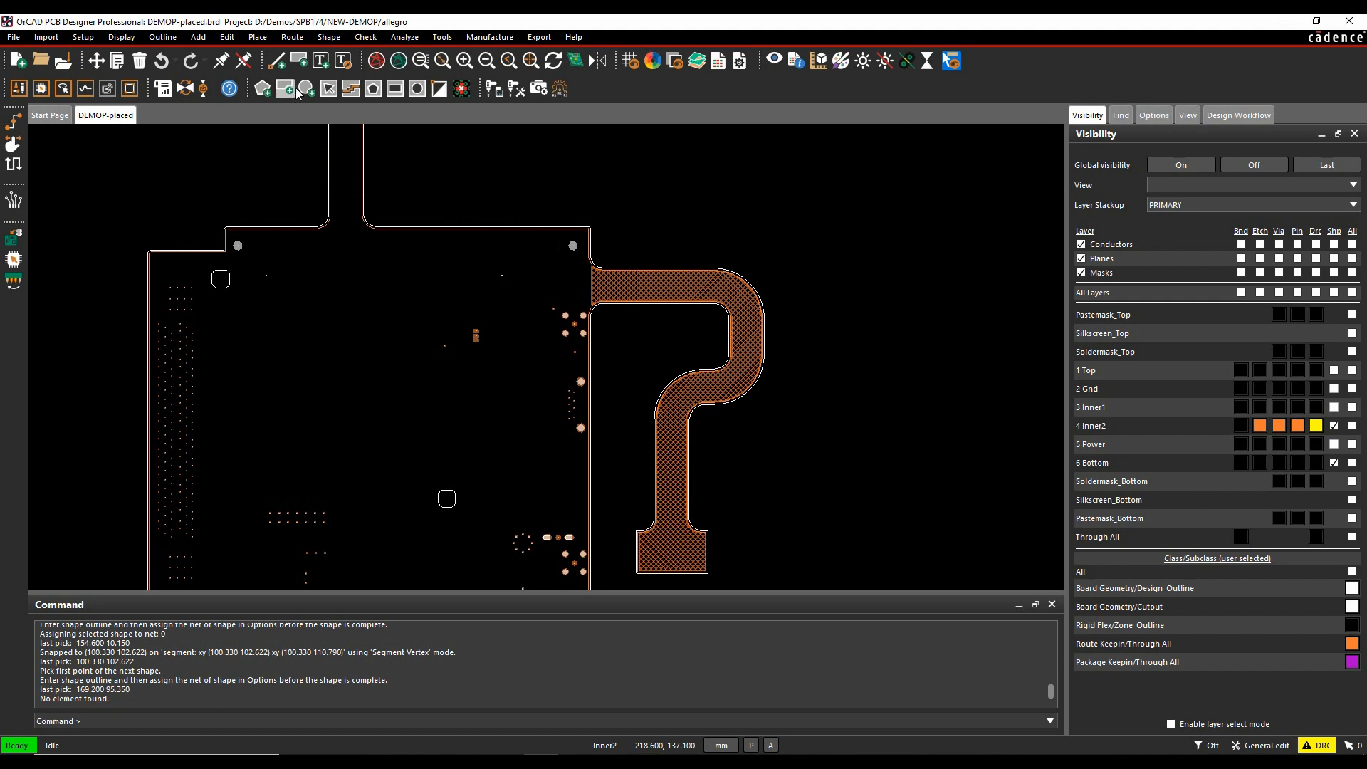
Begin a rectangular shape on Etch/Inner2 with Dynamic crosshatch as the fill type
click(329, 36)
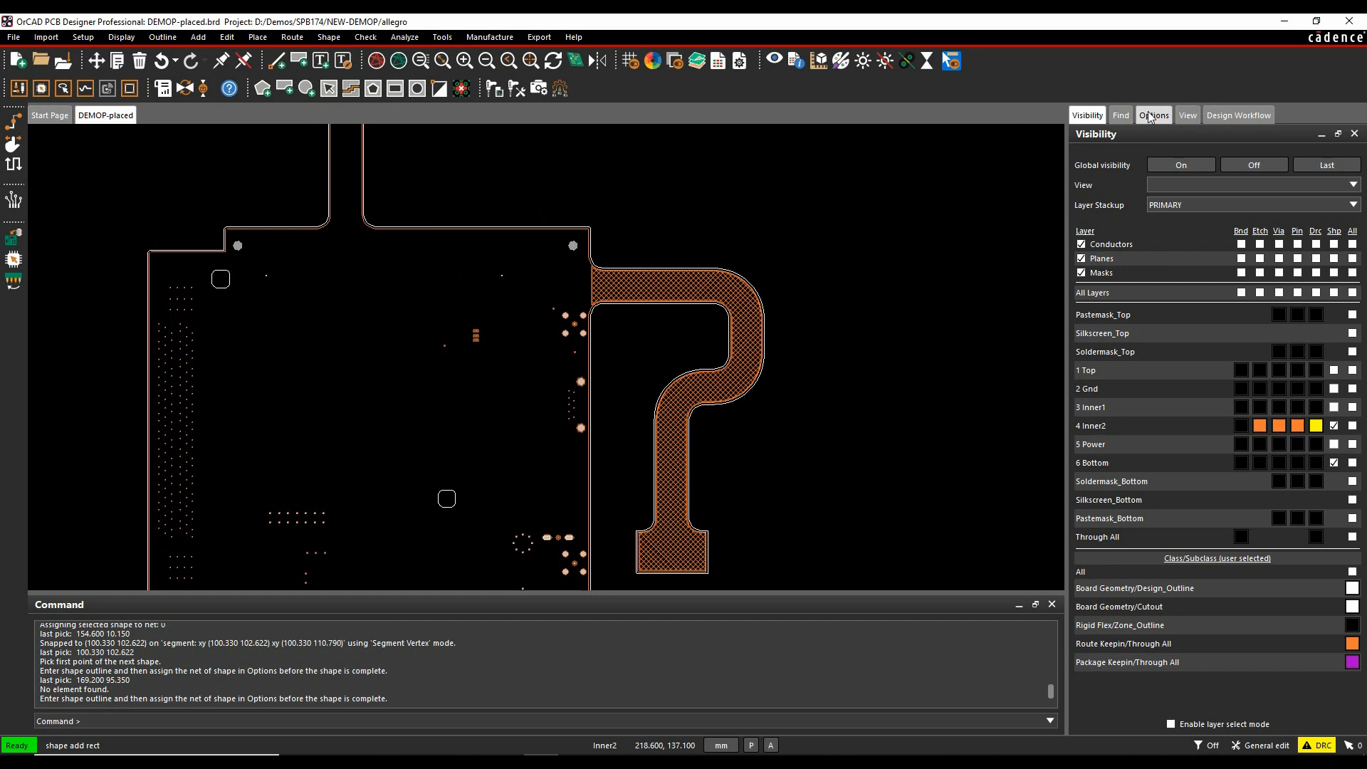
click(1153, 114)
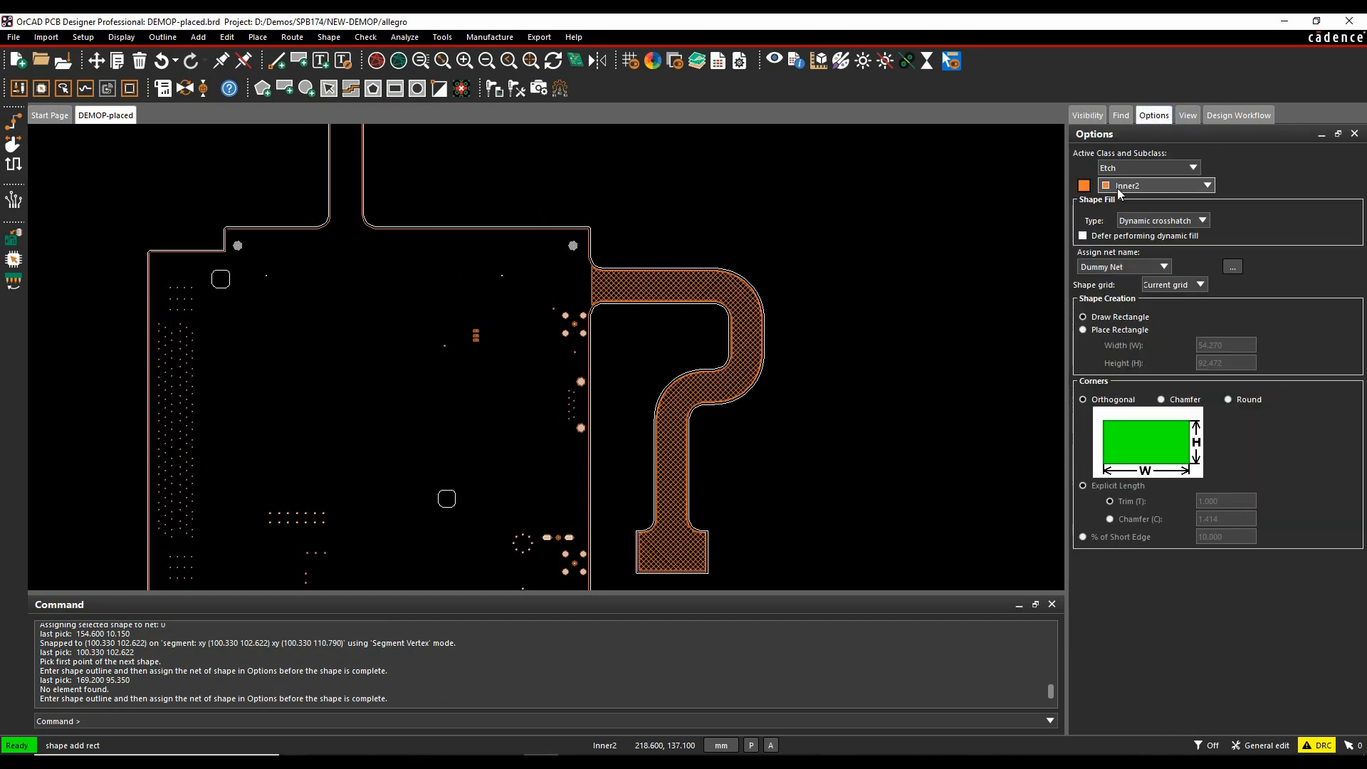
click(1203, 220)
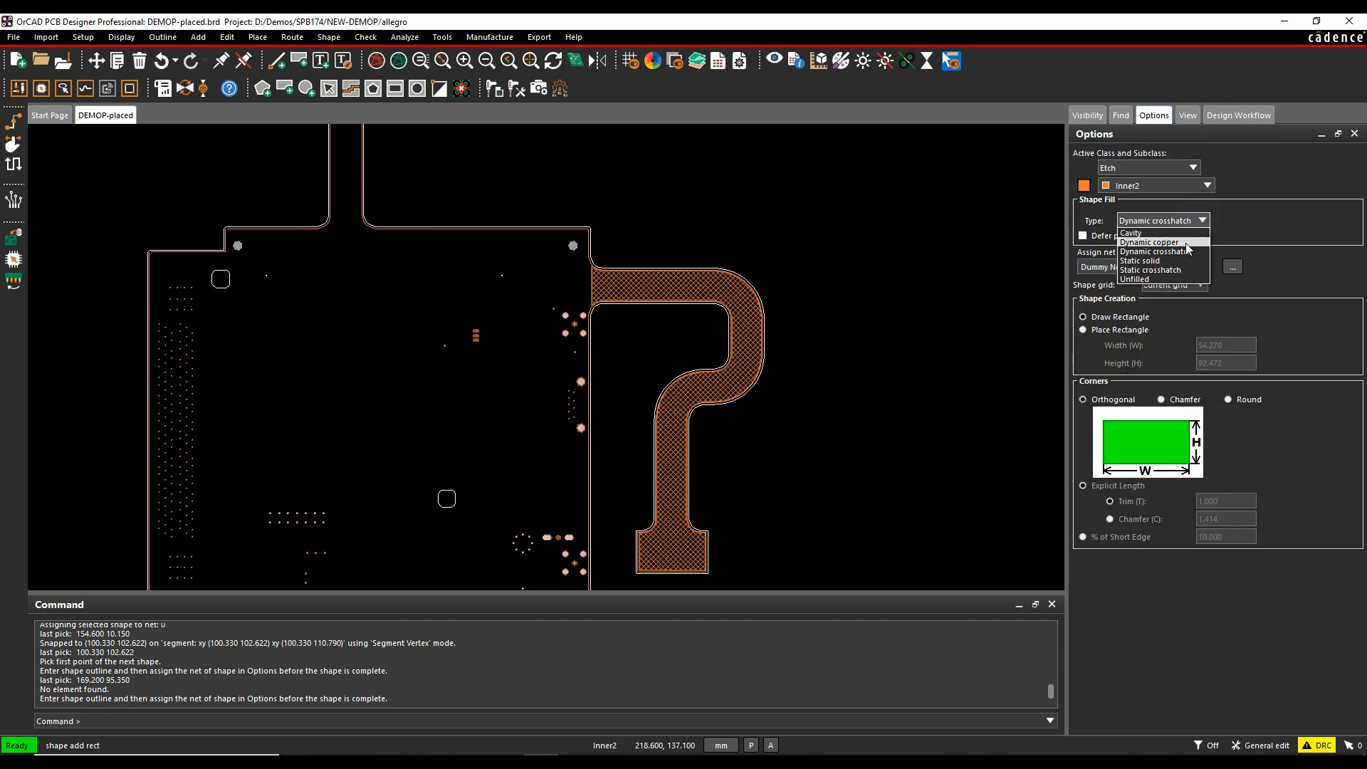
mouse_move(1150, 269)
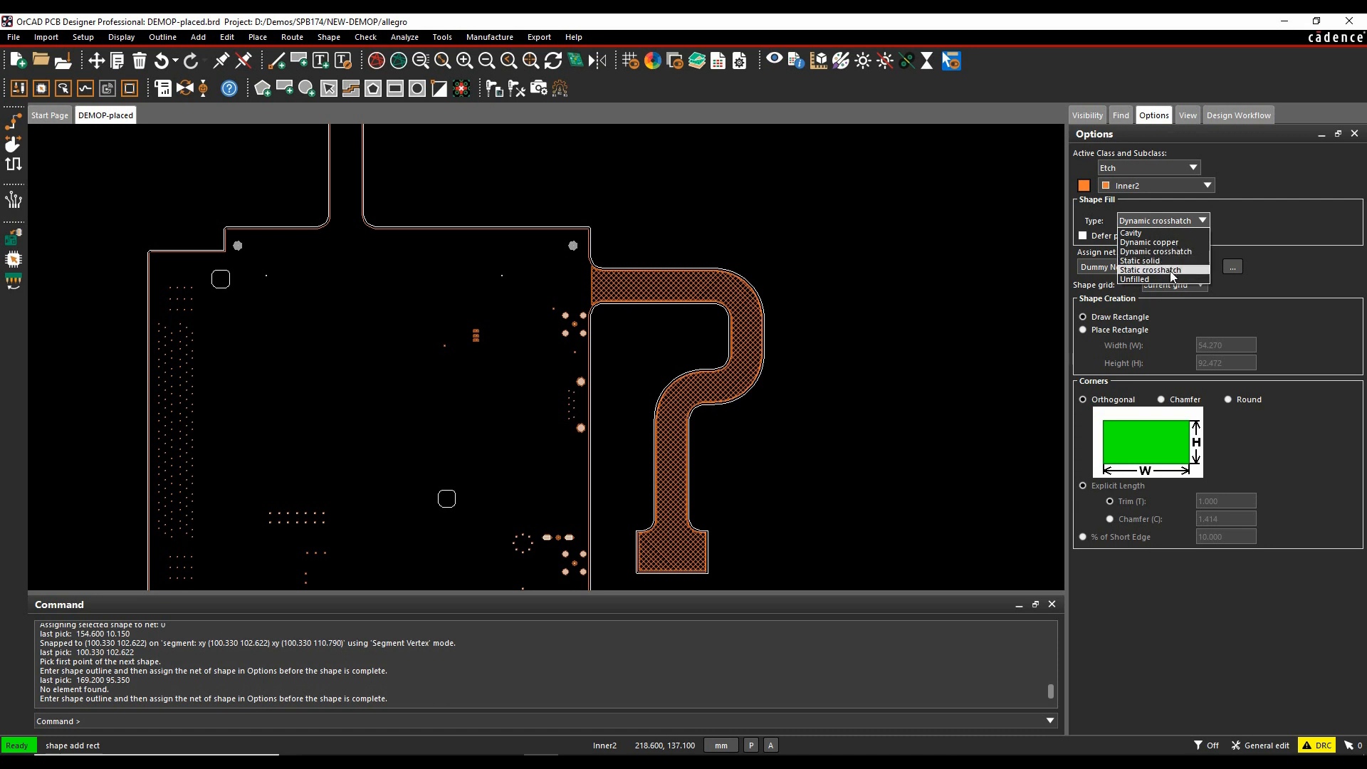
mouse_move(1169, 266)
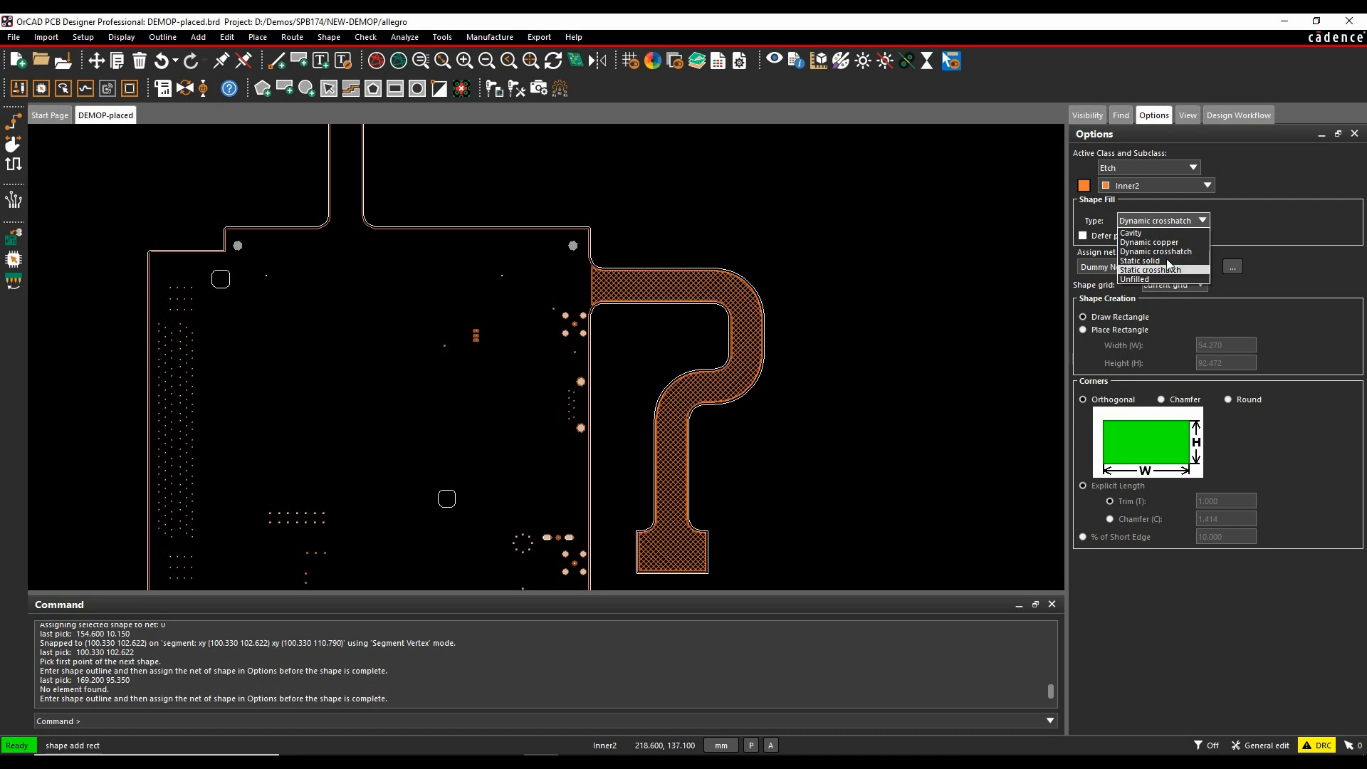
click(1159, 251)
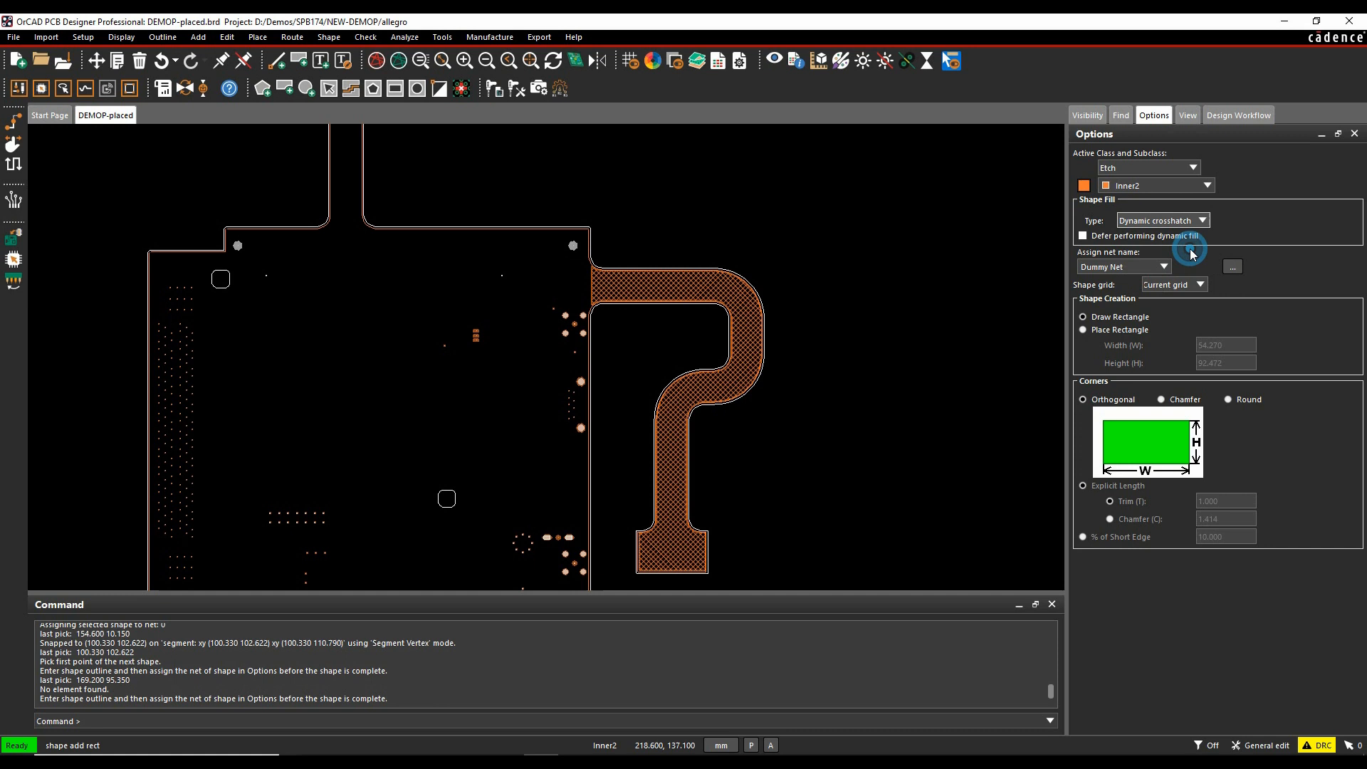
Assign net 0 to the new shape and place the crosshatched rectangle on Inner2
click(1163, 266)
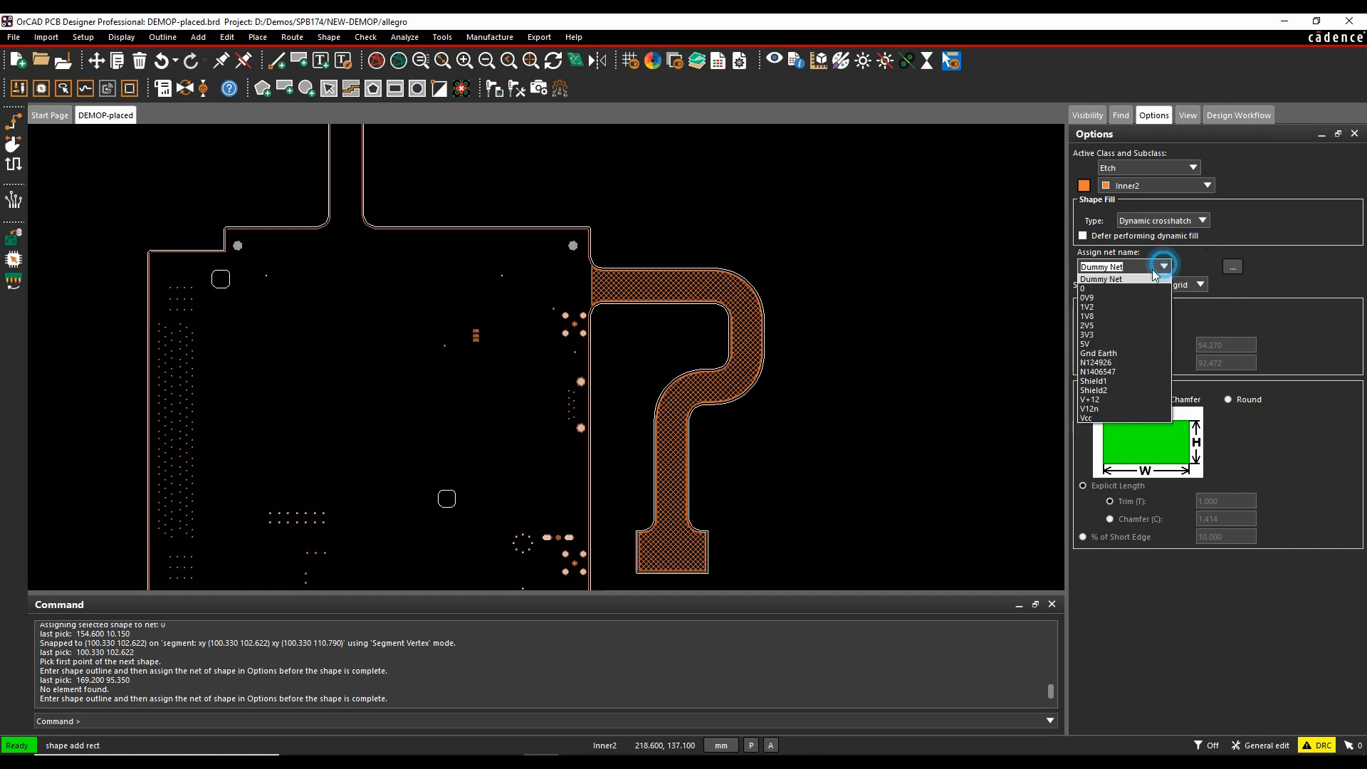
click(1087, 288)
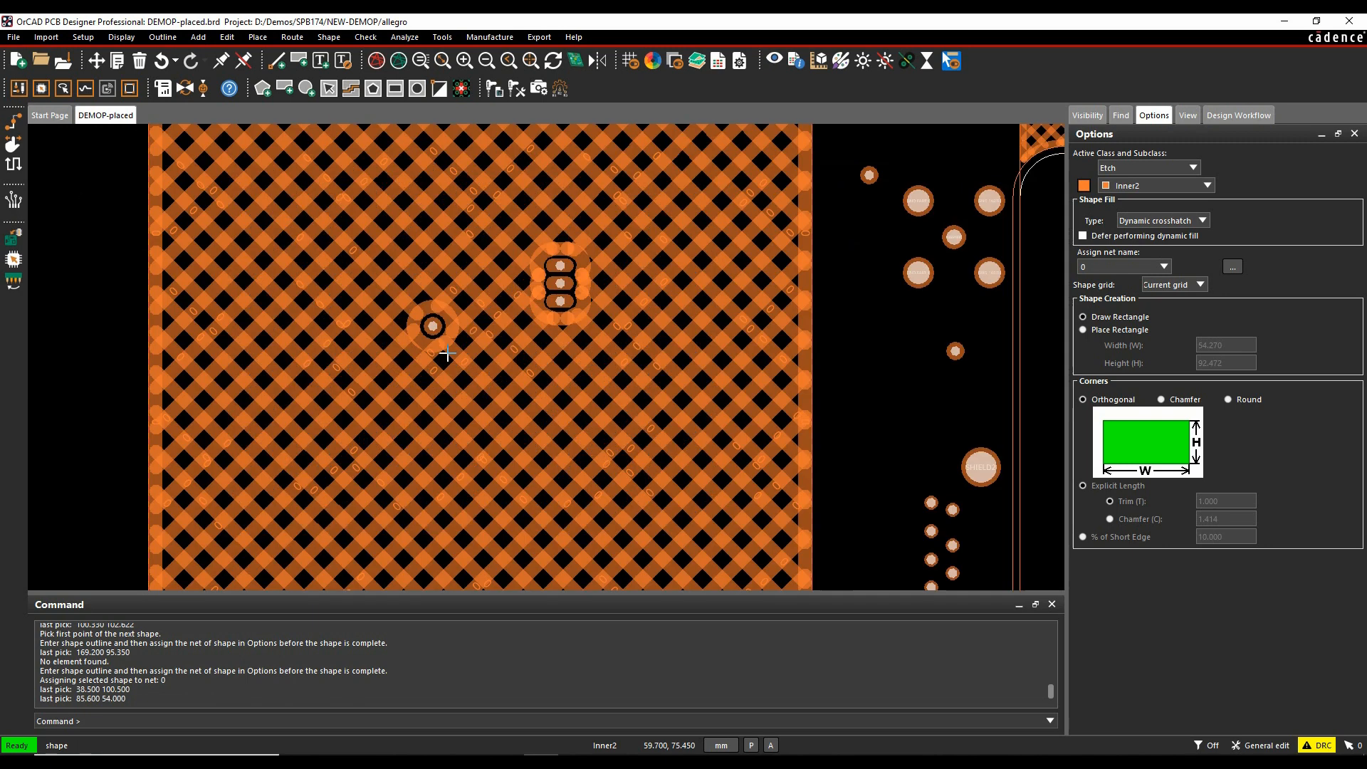
mouse_move(742, 375)
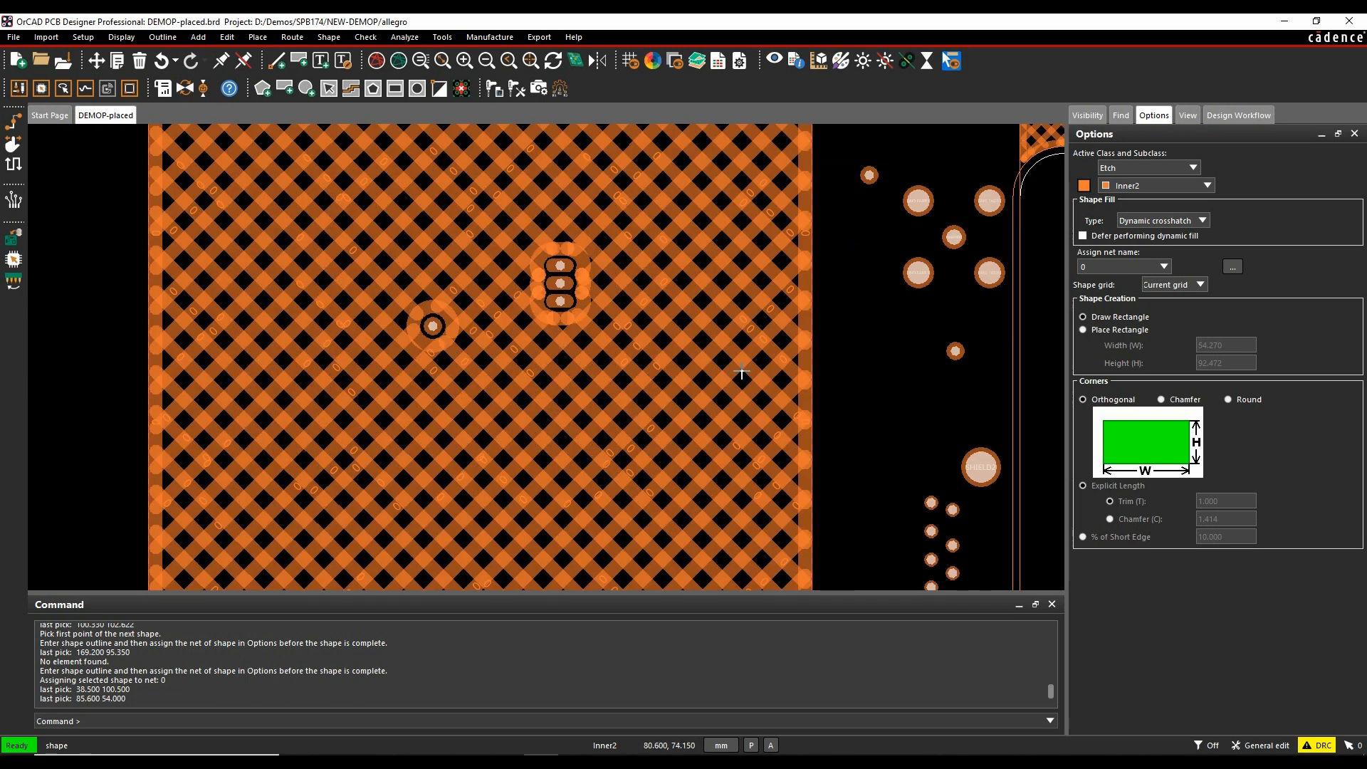